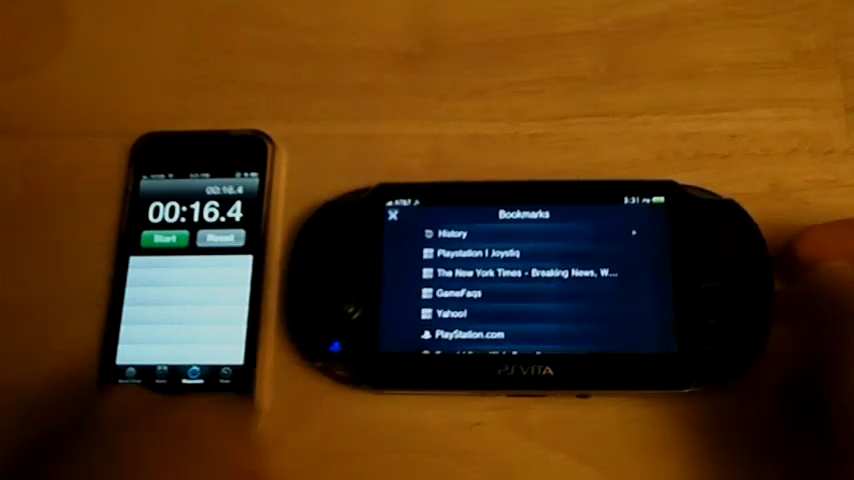
Step: Load The New York Times from the Bookmarks list while the stopwatch runs
{"action": "left_click", "coordinate": [218, 238]}
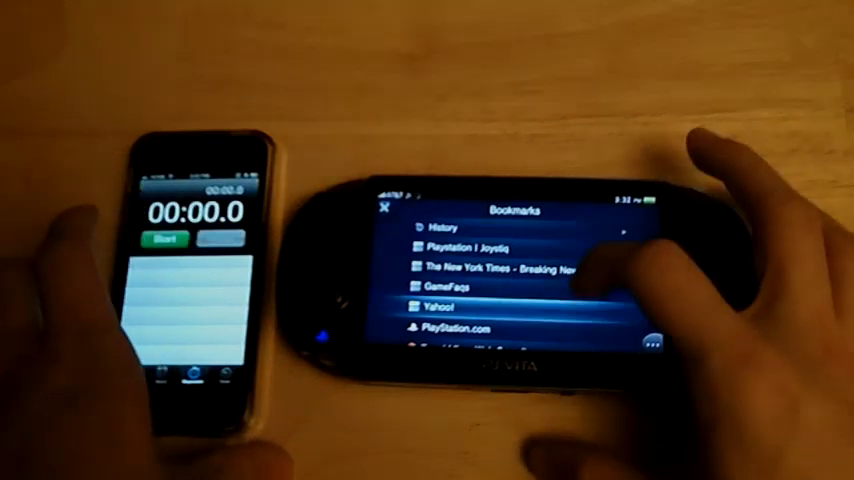
{"action": "left_click", "coordinate": [444, 304]}
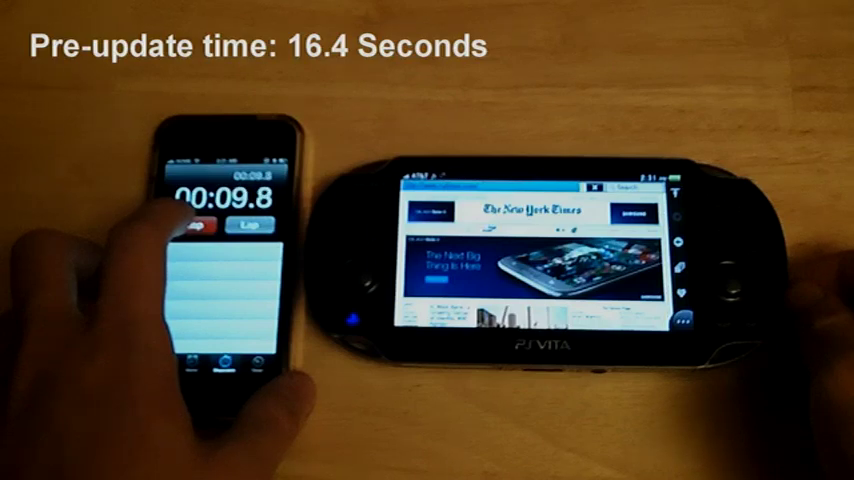
Step: Return to the Bookmarks list once the New York Times homepage finishes loading
{"action": "left_click", "coordinate": [208, 224]}
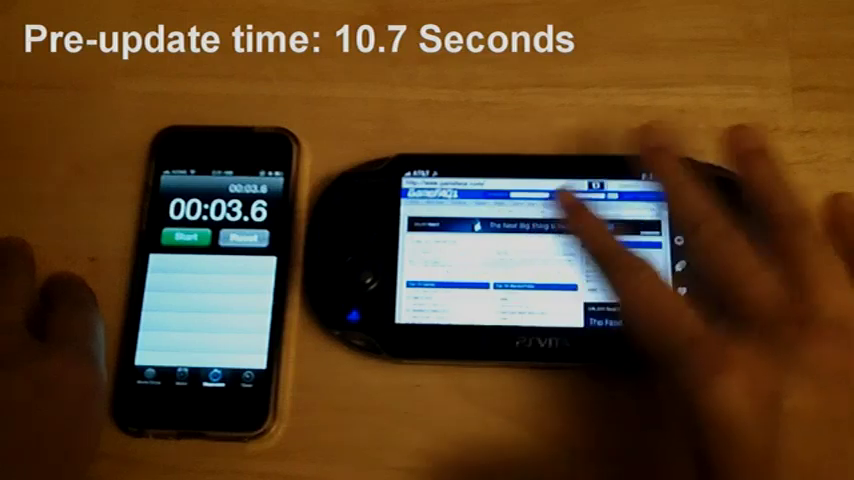
Step: Load GameFAQs from the Bookmarks list and time its load
{"action": "left_click", "coordinate": [244, 238]}
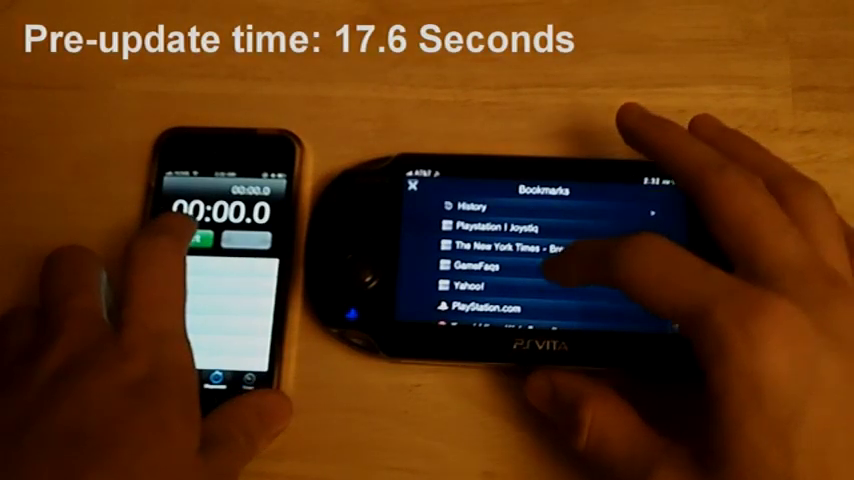
Step: Load the Yahoo! homepage from Bookmarks, stopping the timer near 9.8 seconds
{"action": "left_click", "coordinate": [184, 236]}
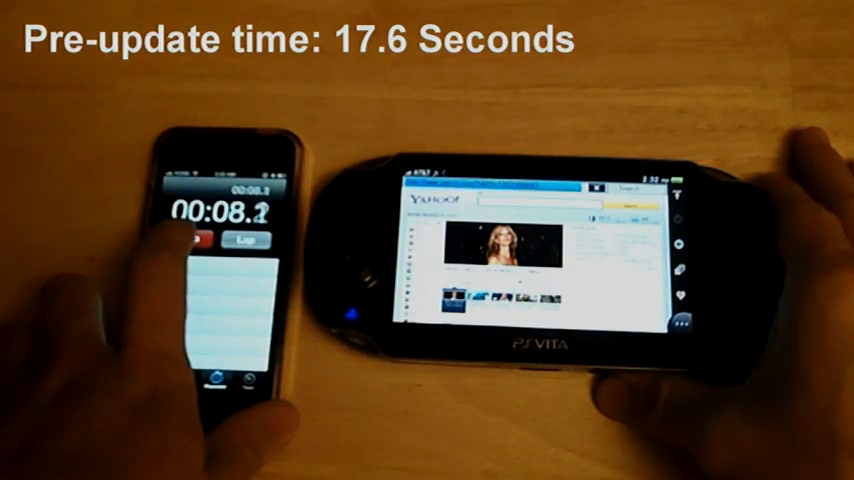
{"action": "left_click", "coordinate": [188, 240]}
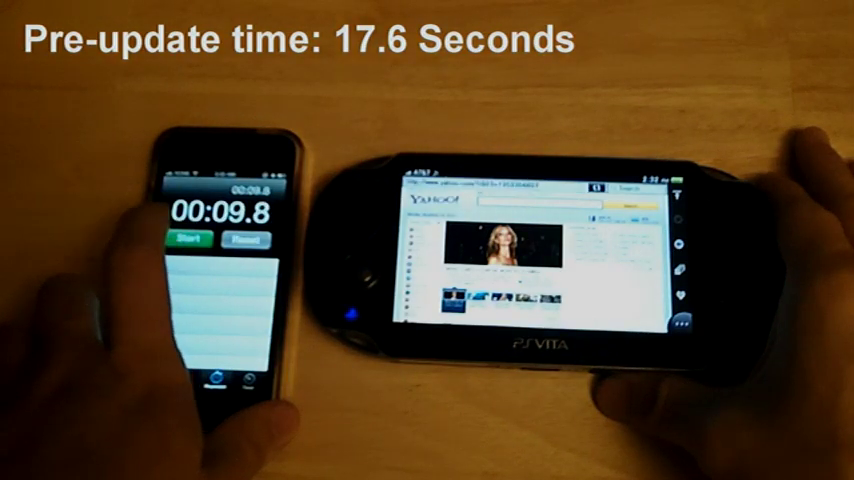